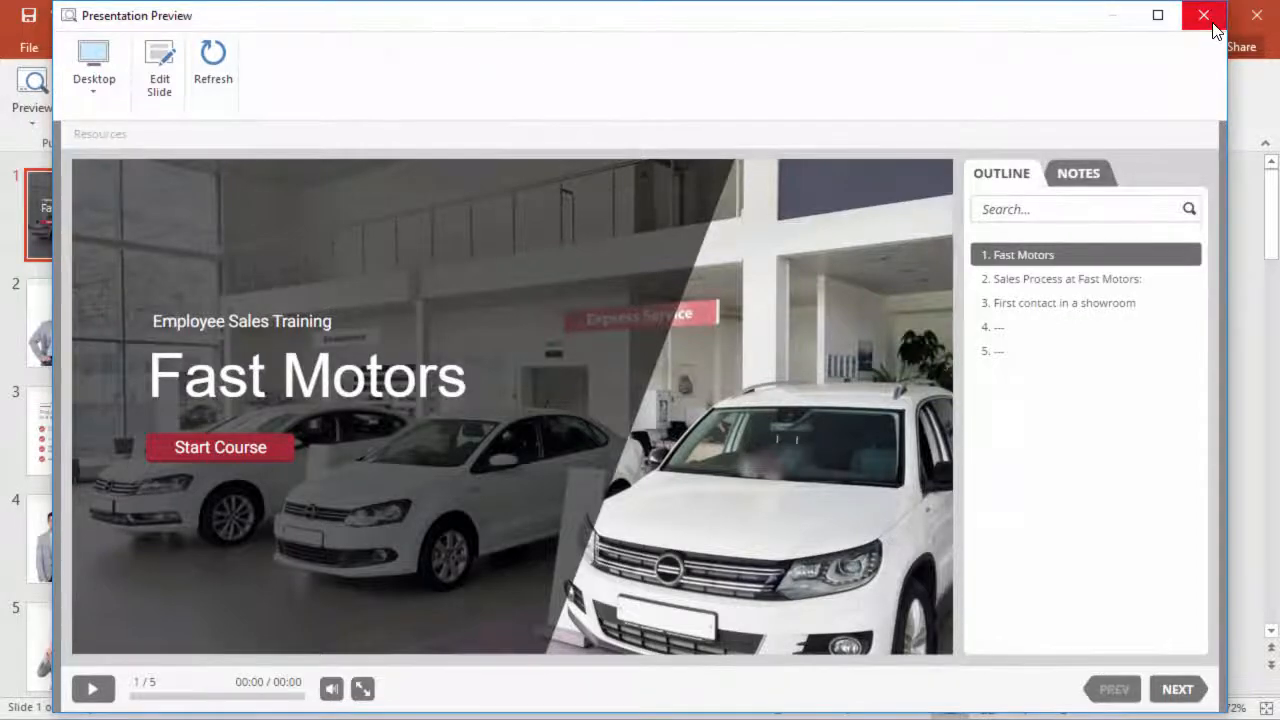
# Step: Close the Presentation Preview window to return to the Fast Motors slides
pyautogui.click(1204, 16)
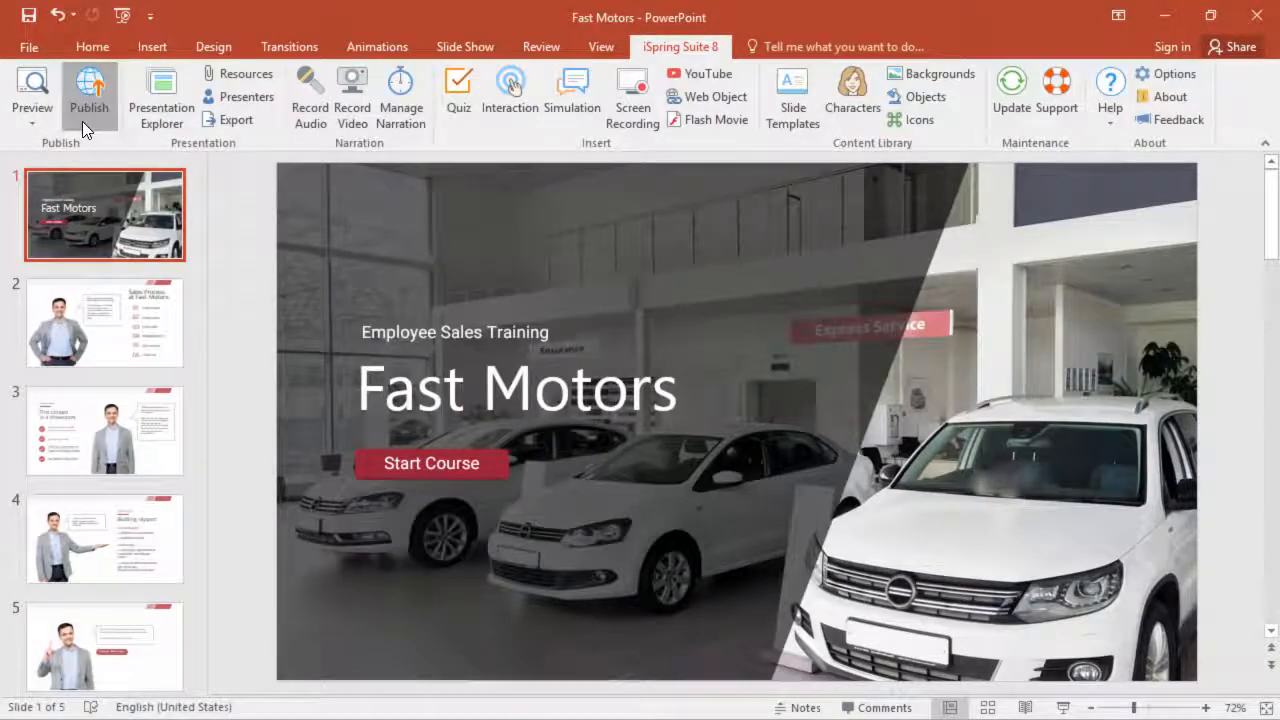
# Step: From Publish, keep the Universal (Branded Course) player after trying None, and open Customize
pyautogui.click(88, 90)
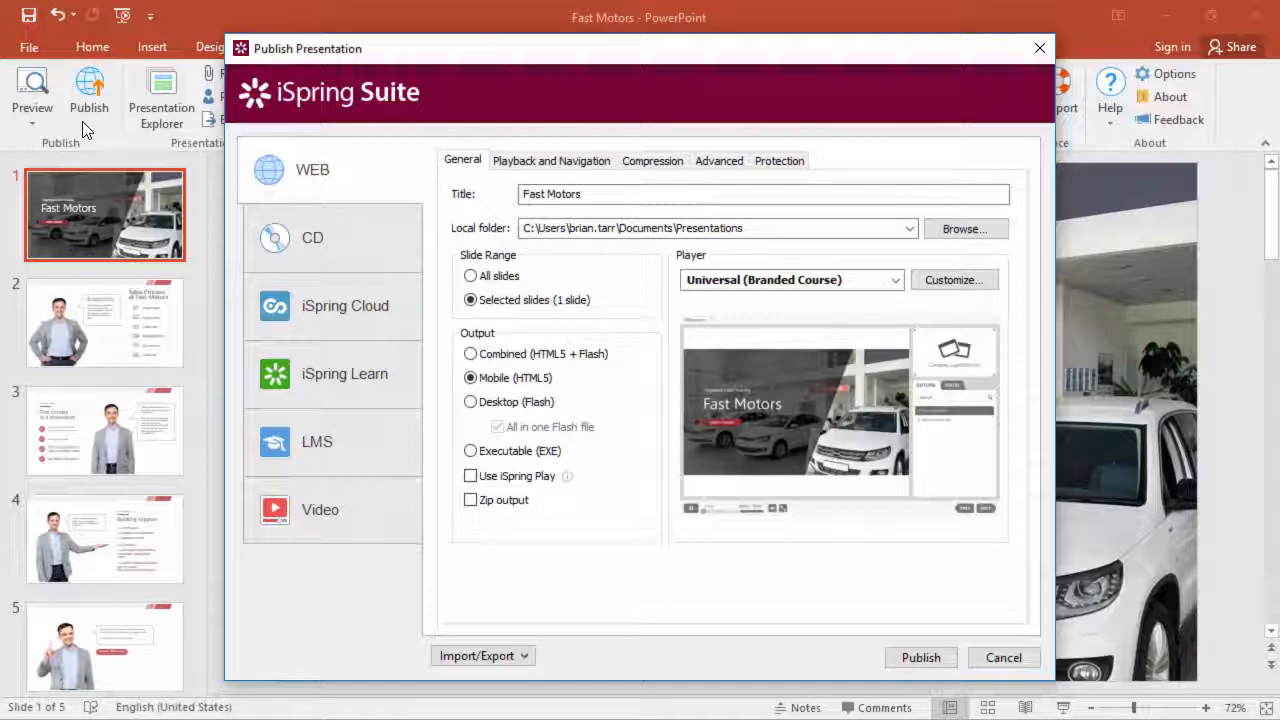
pyautogui.click(892, 280)
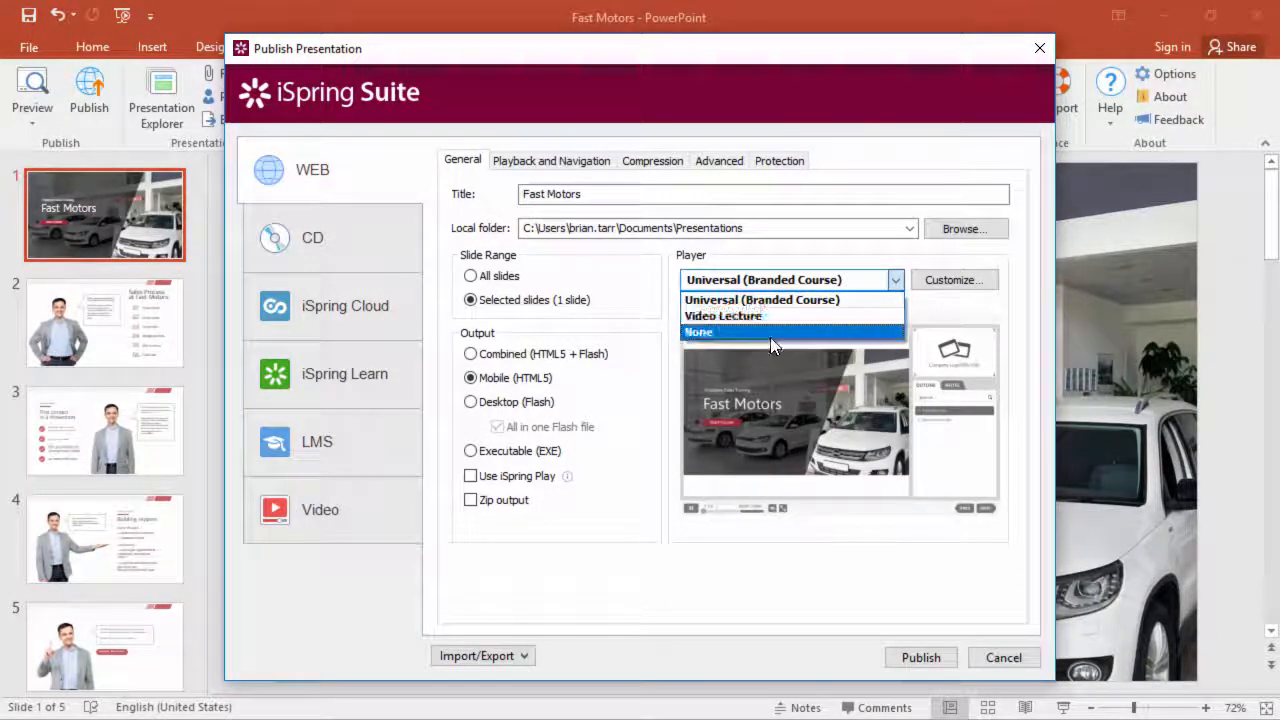
pyautogui.click(698, 332)
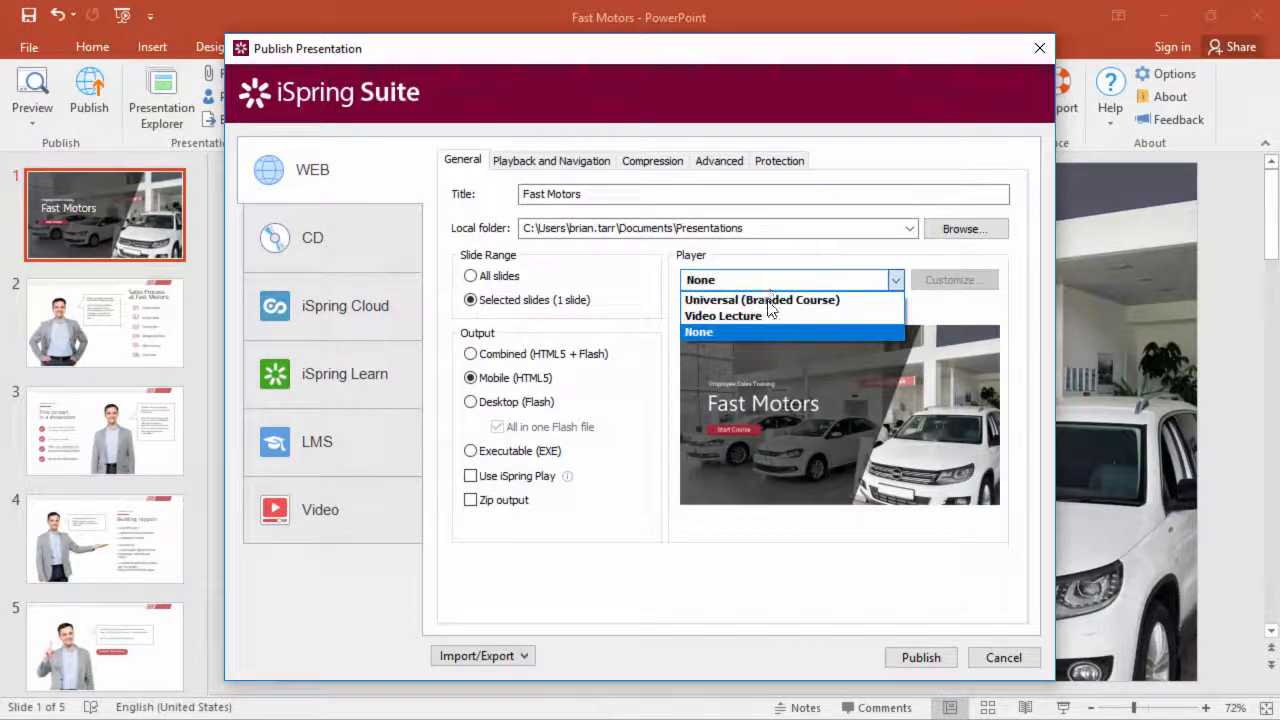
pyautogui.click(762, 300)
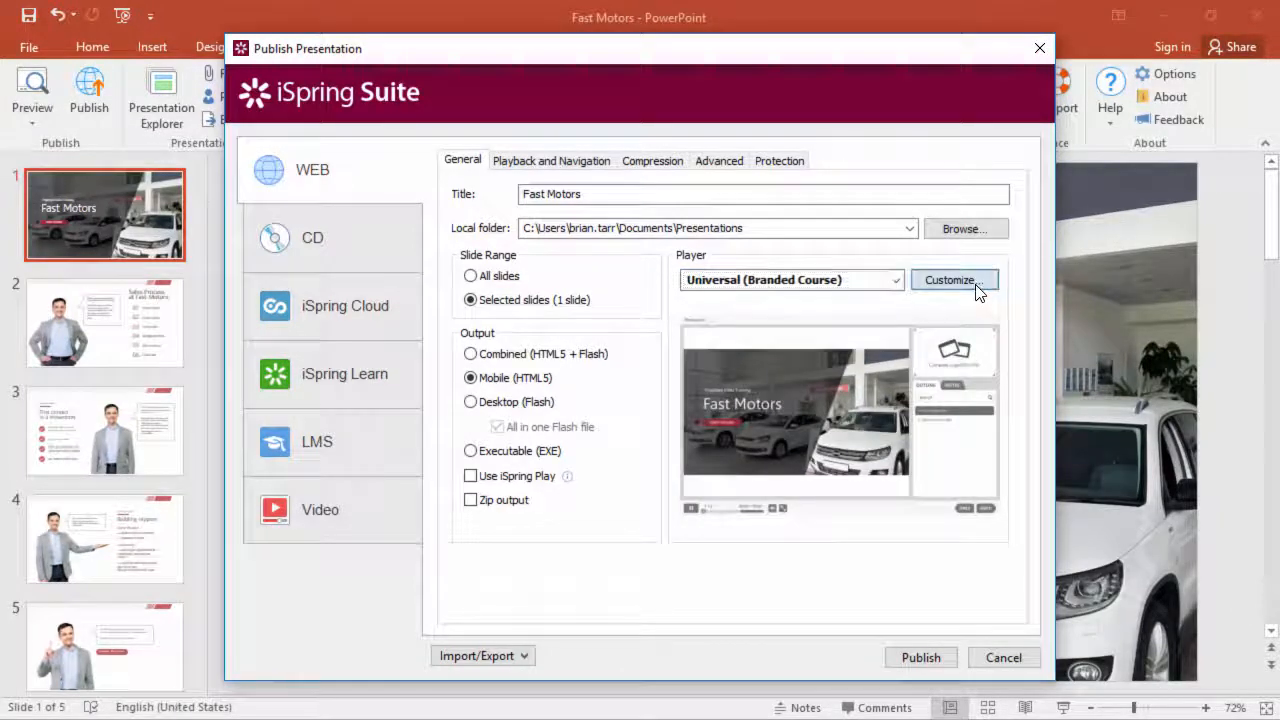
pyautogui.click(948, 280)
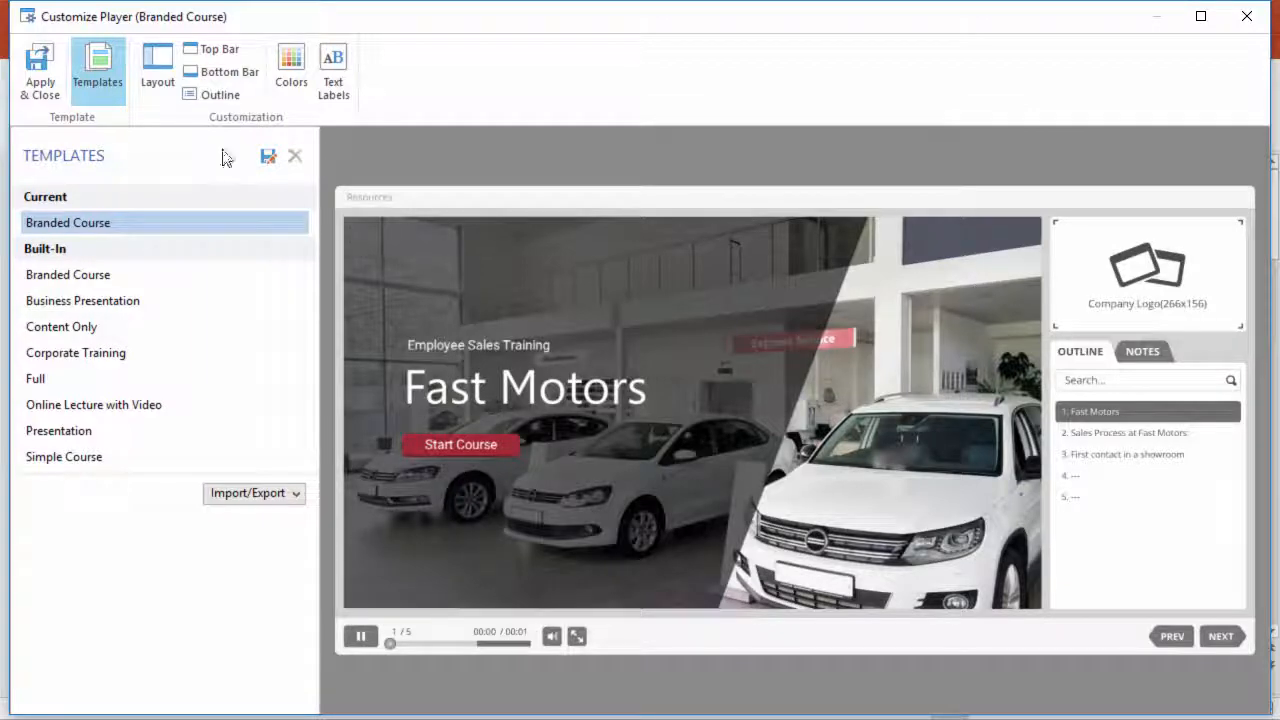
# Step: In Layout, set Outline to None and hide the Sidebar while keeping the Bottom Bar enabled
pyautogui.click(156, 70)
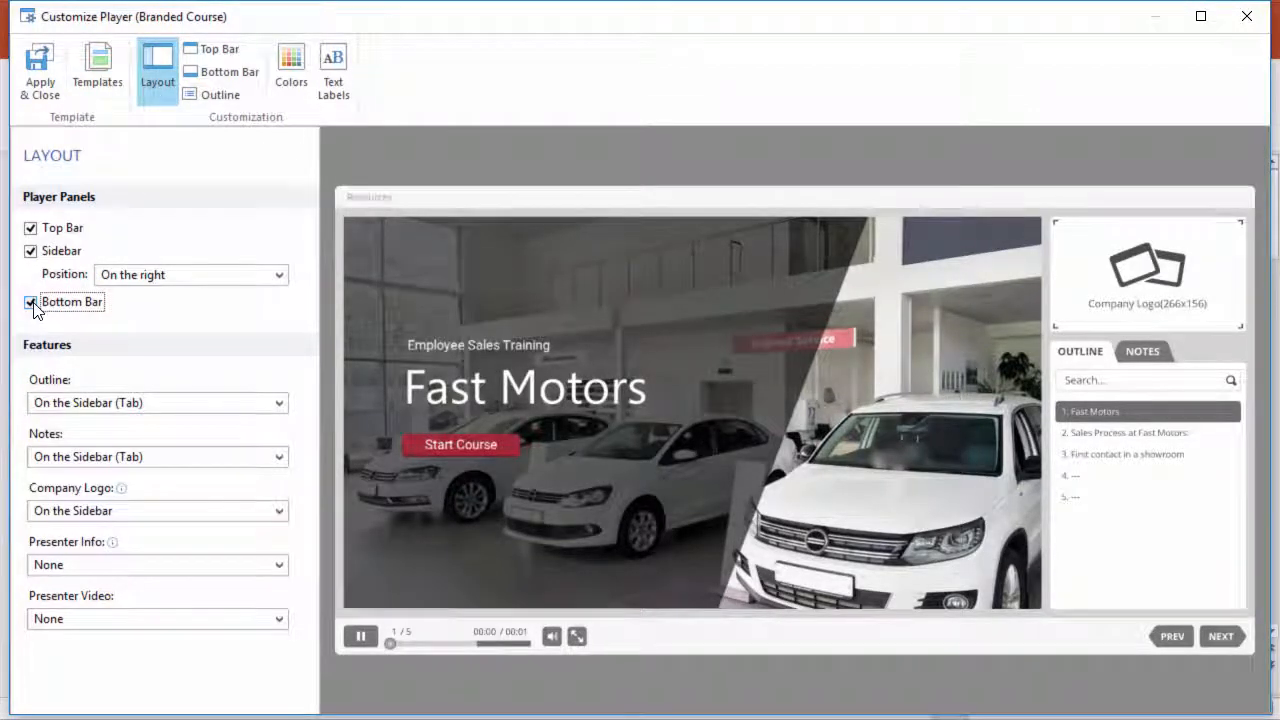
pyautogui.click(30, 300)
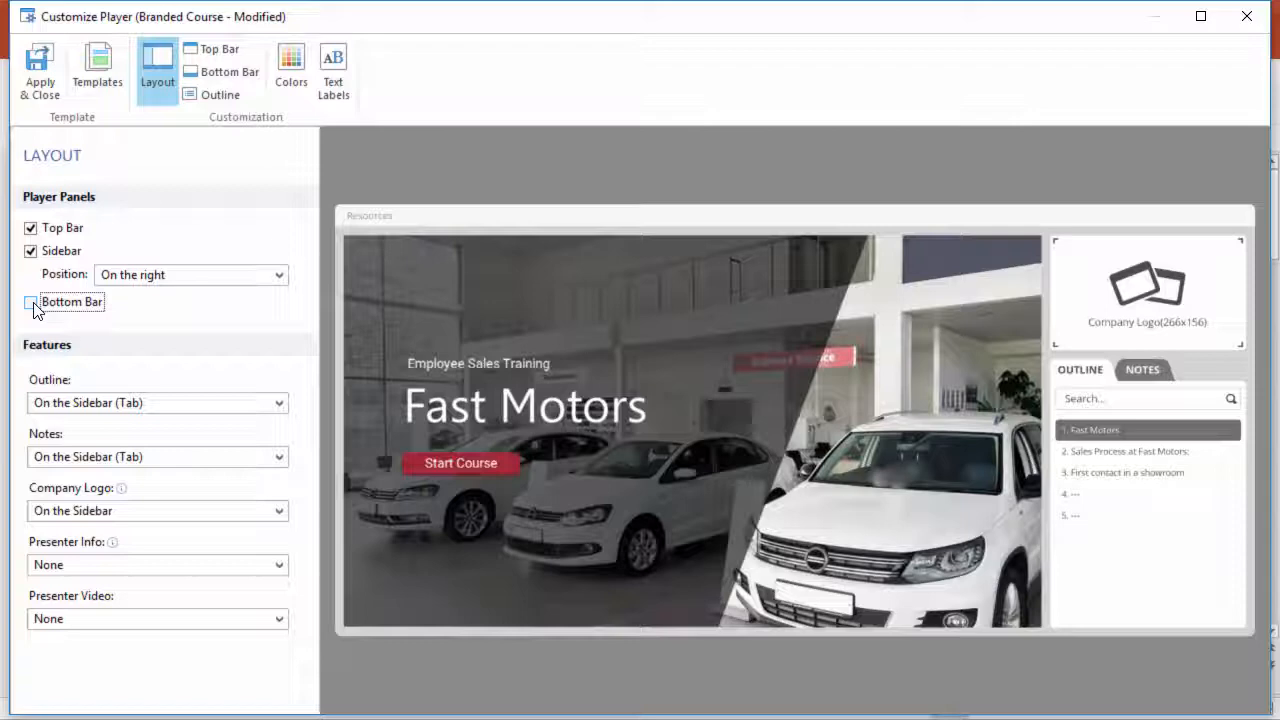
pyautogui.click(280, 402)
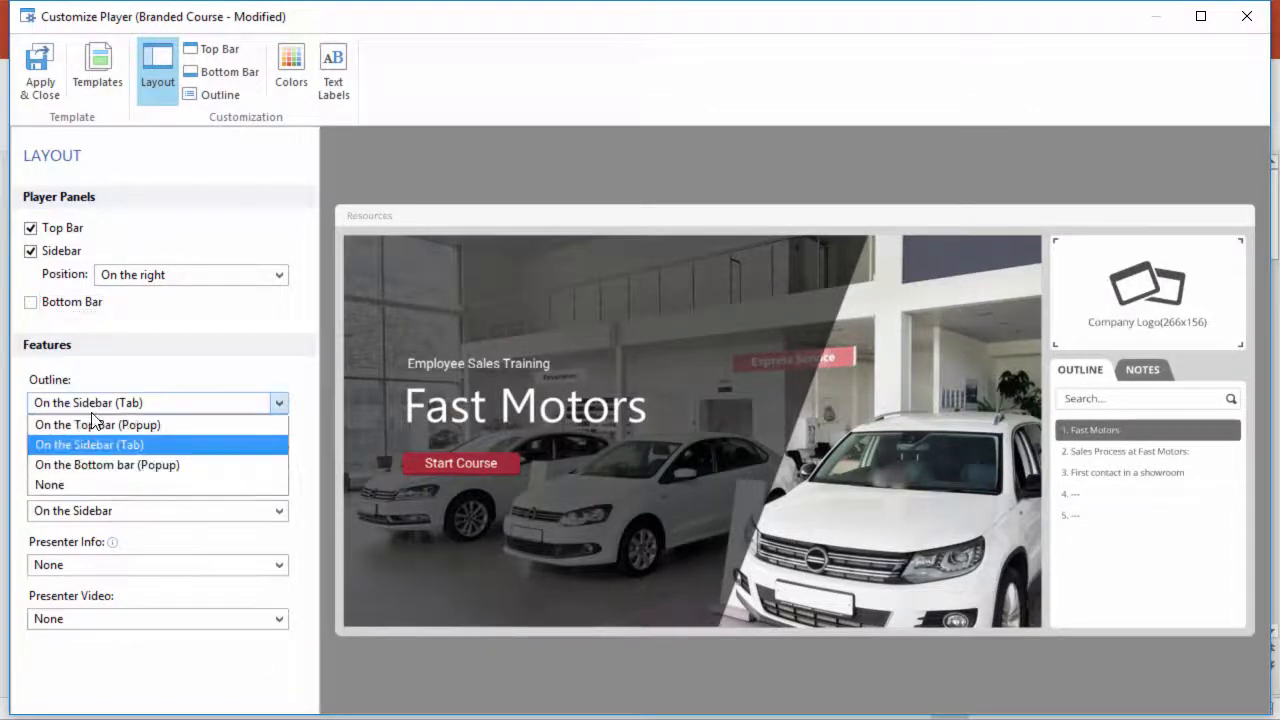
pyautogui.click(48, 484)
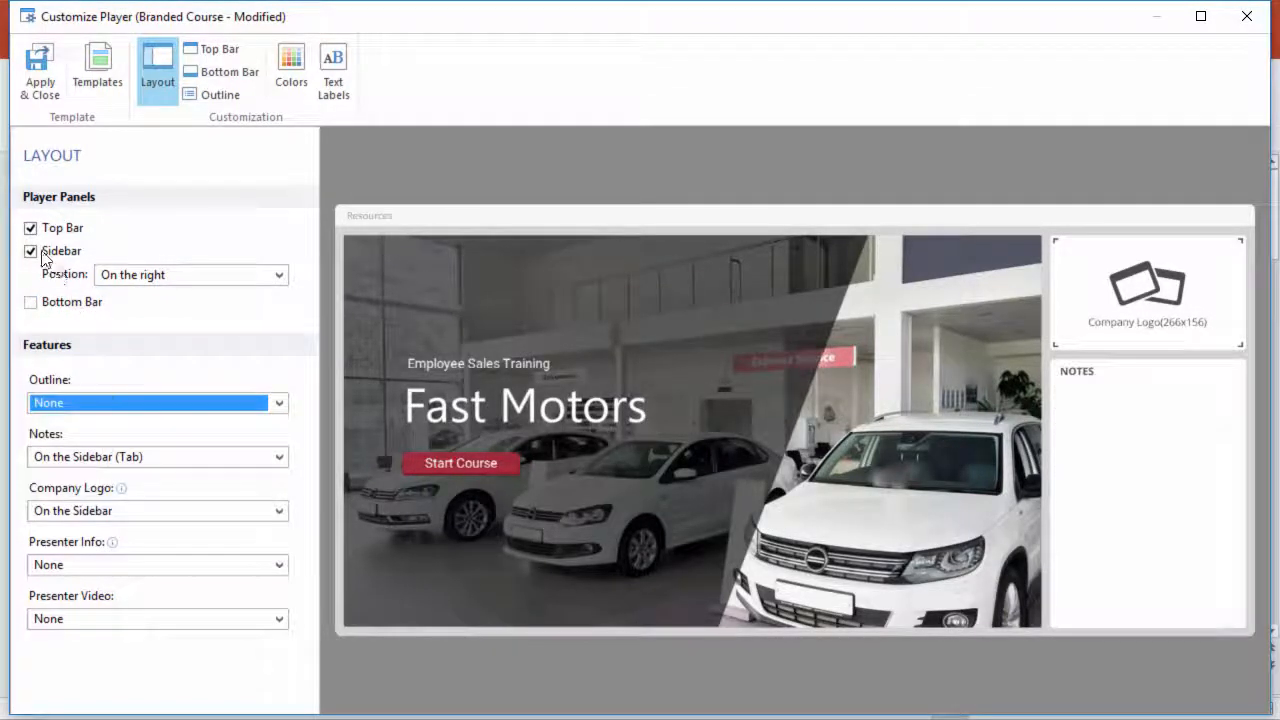
pyautogui.click(30, 252)
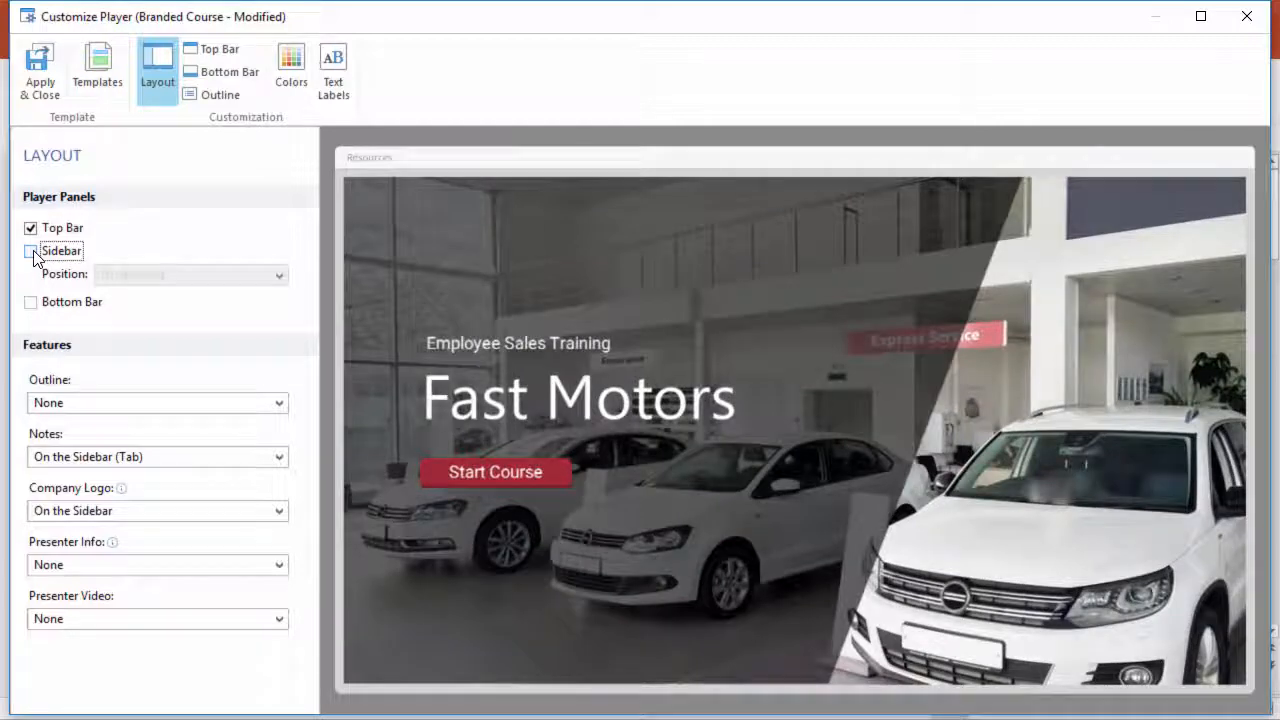
pyautogui.click(30, 300)
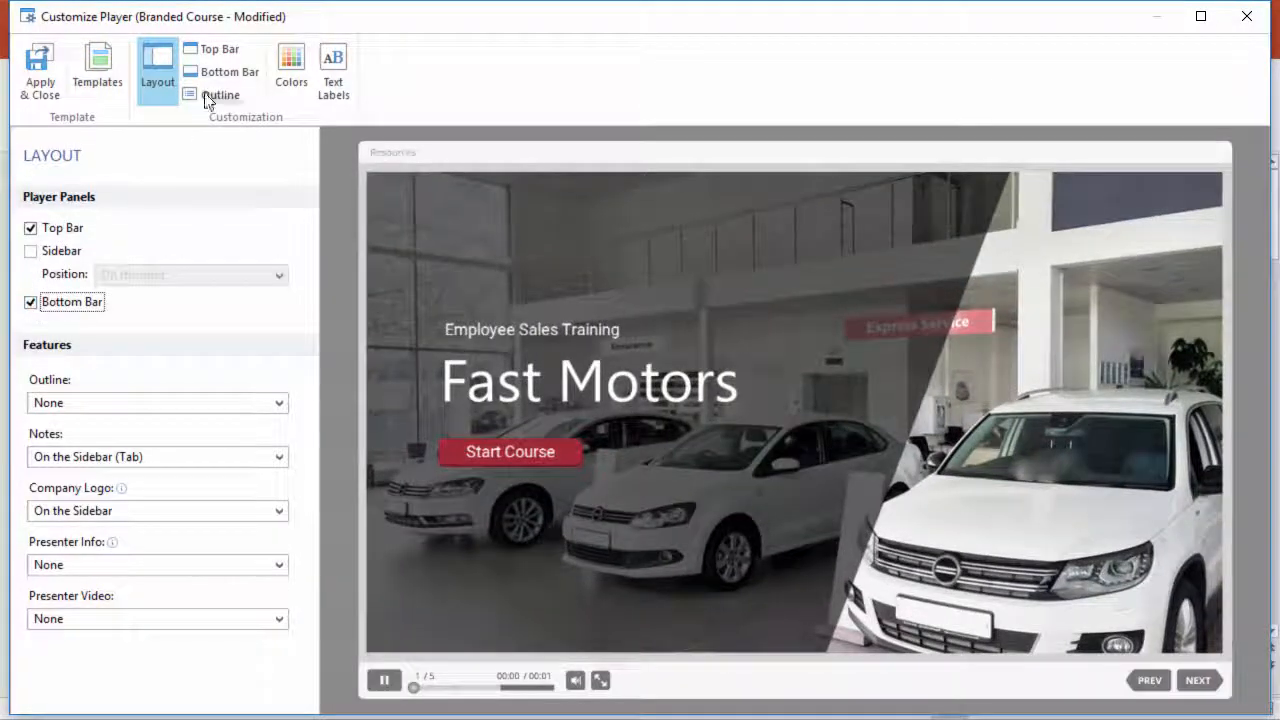
pyautogui.click(228, 72)
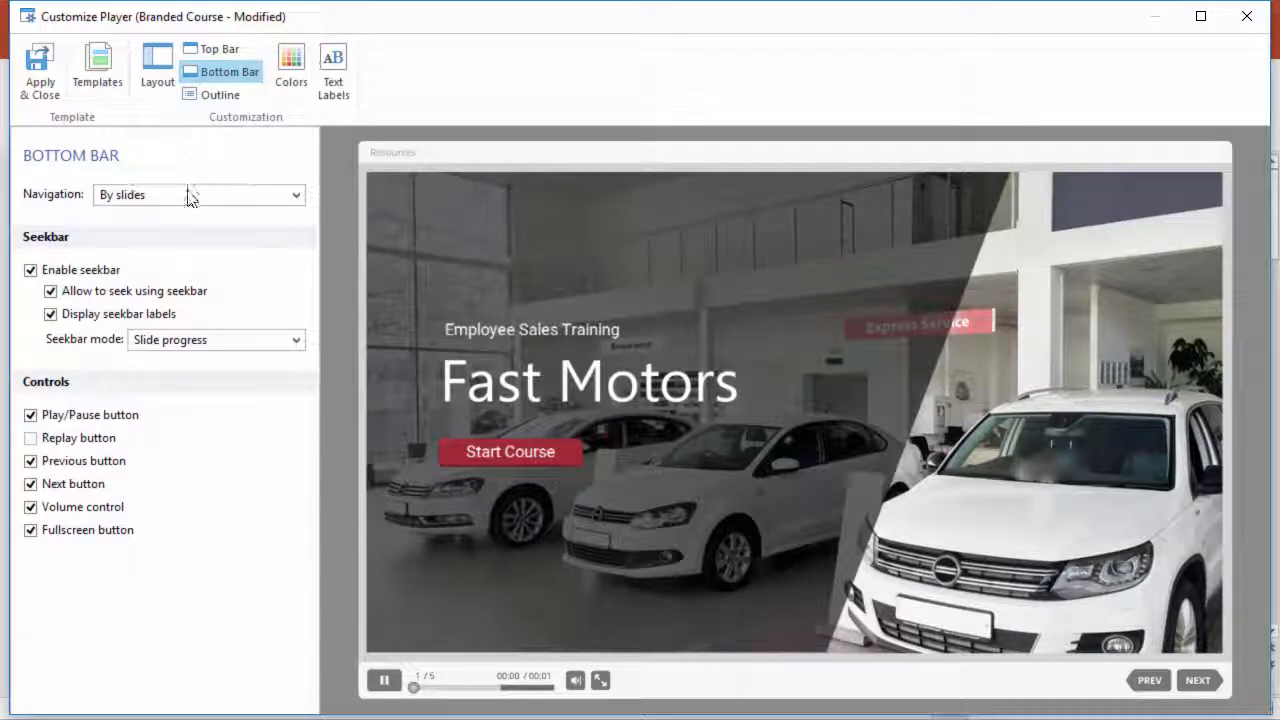
pyautogui.click(296, 194)
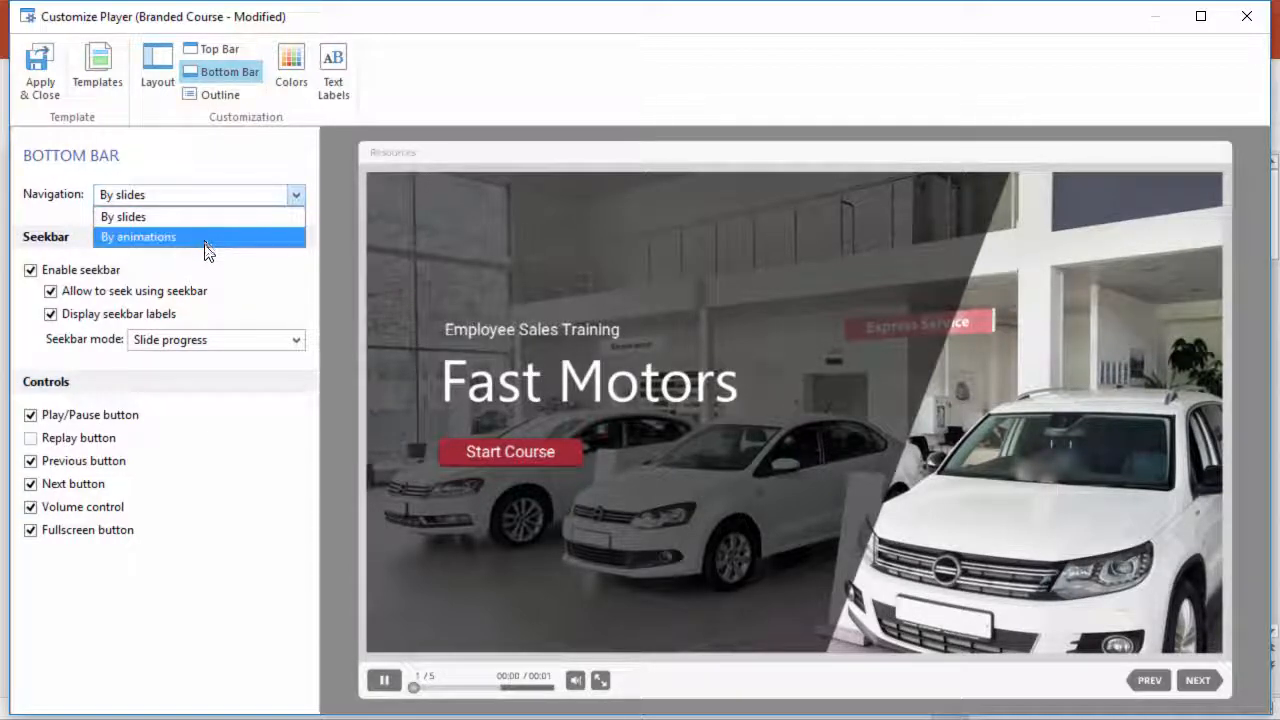
pyautogui.click(296, 340)
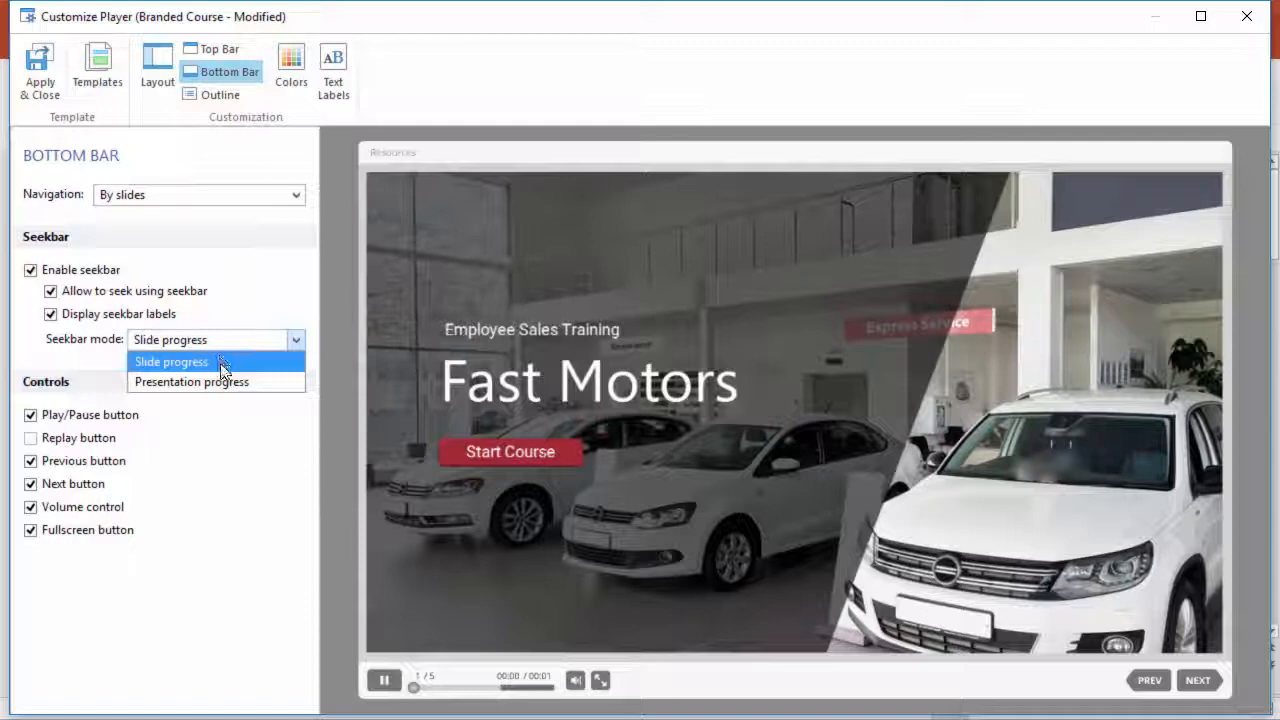
pyautogui.moveTo(228, 382)
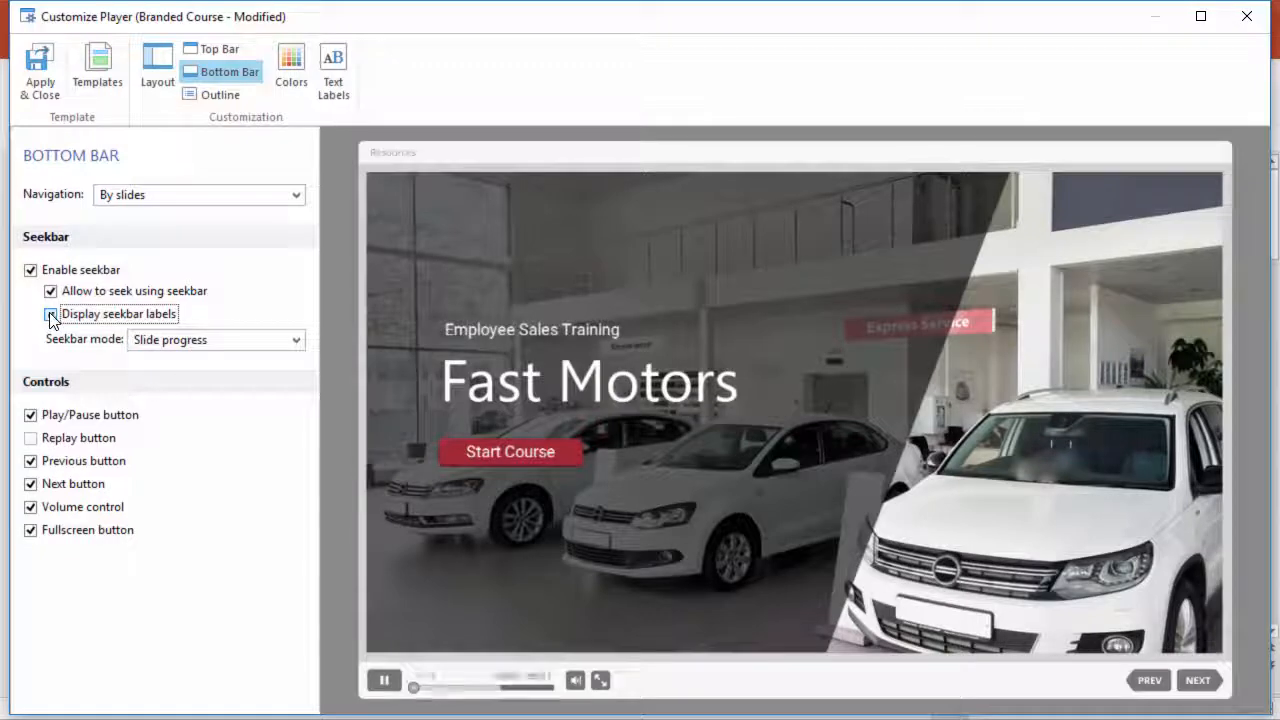
pyautogui.click(50, 312)
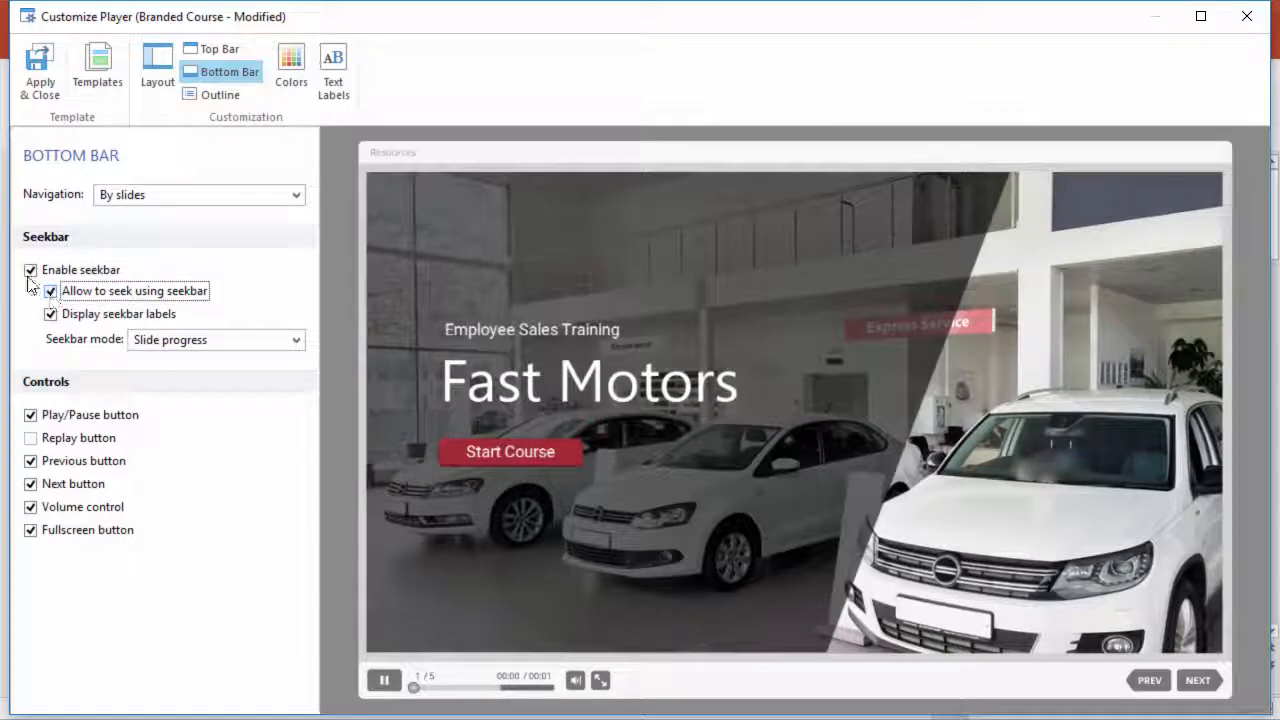
pyautogui.click(30, 270)
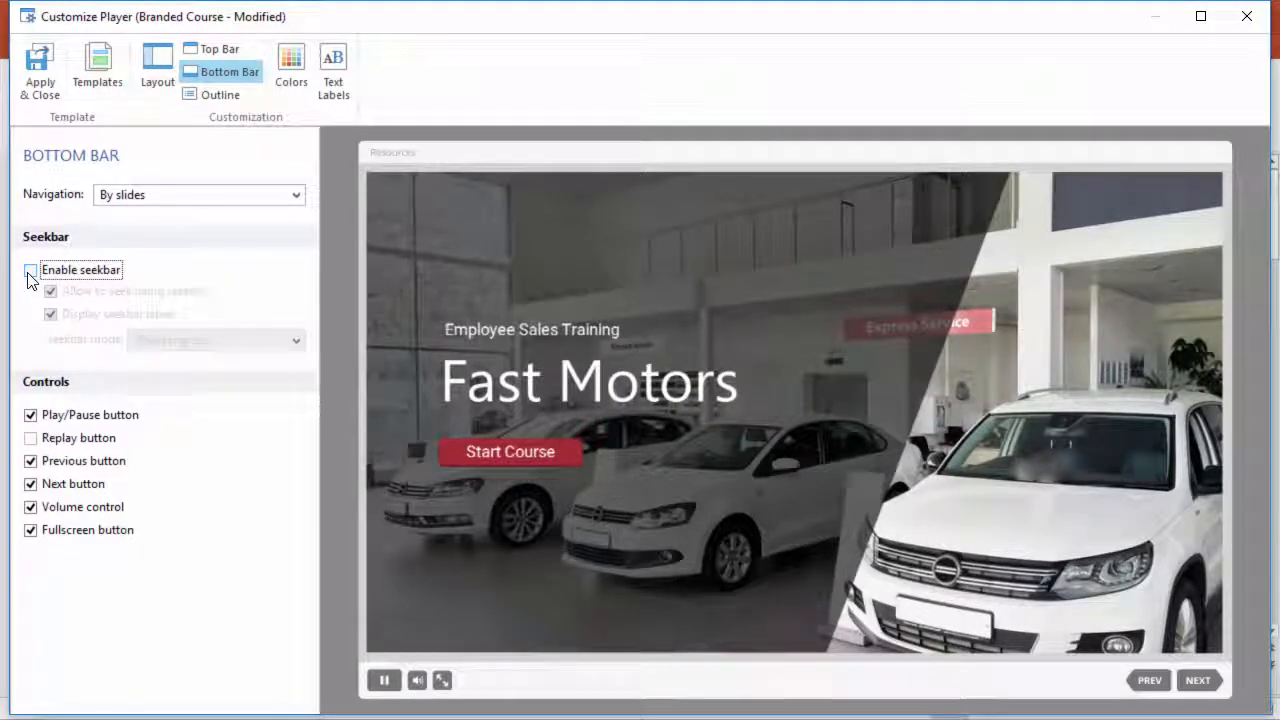
pyautogui.click(30, 270)
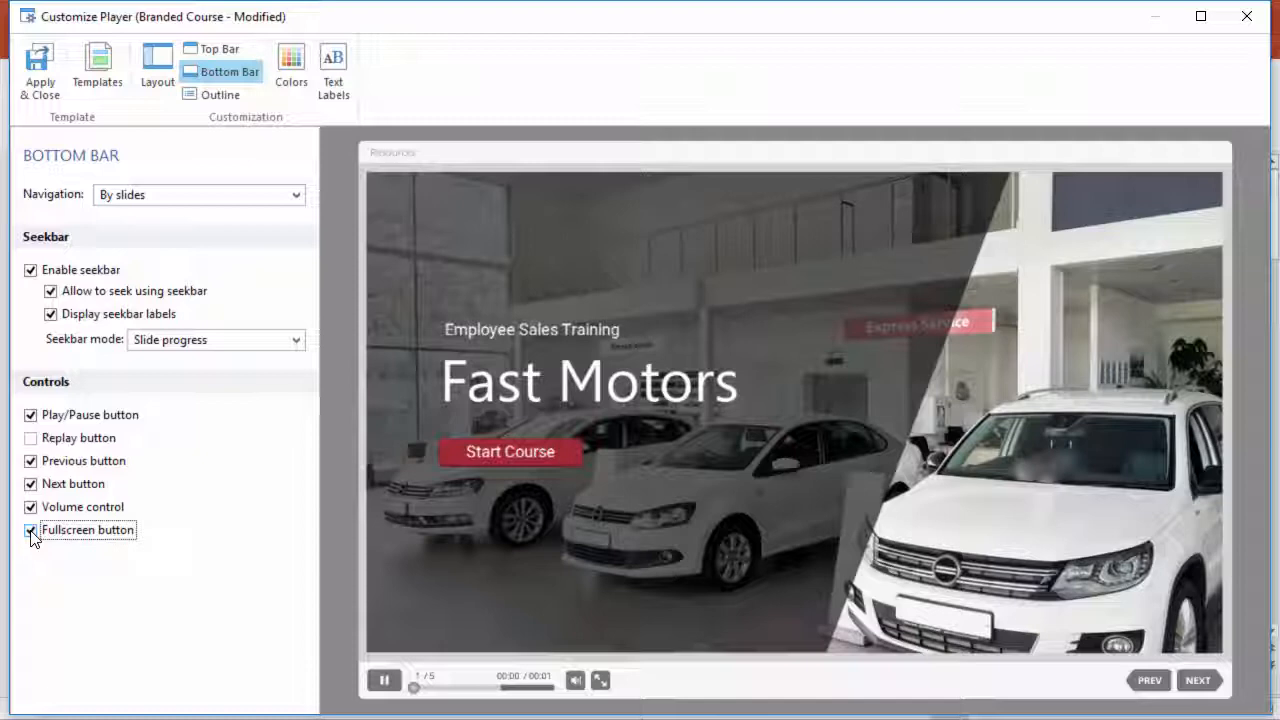
pyautogui.click(30, 530)
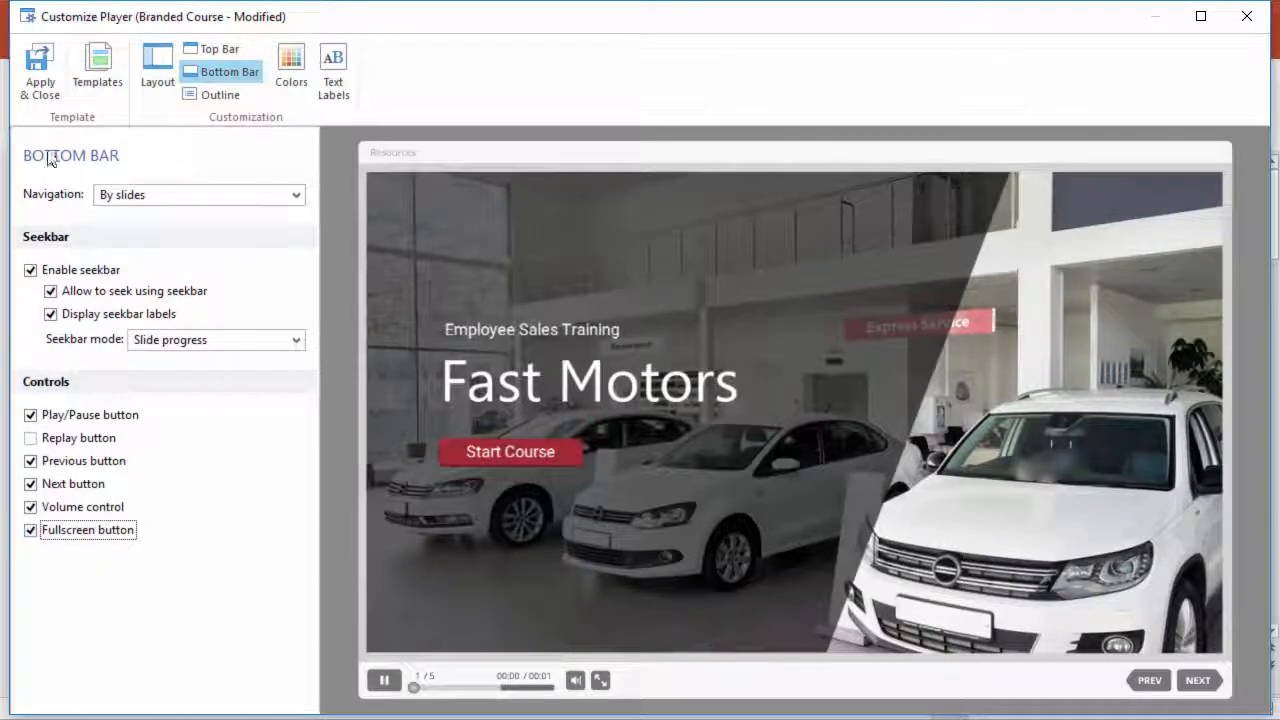